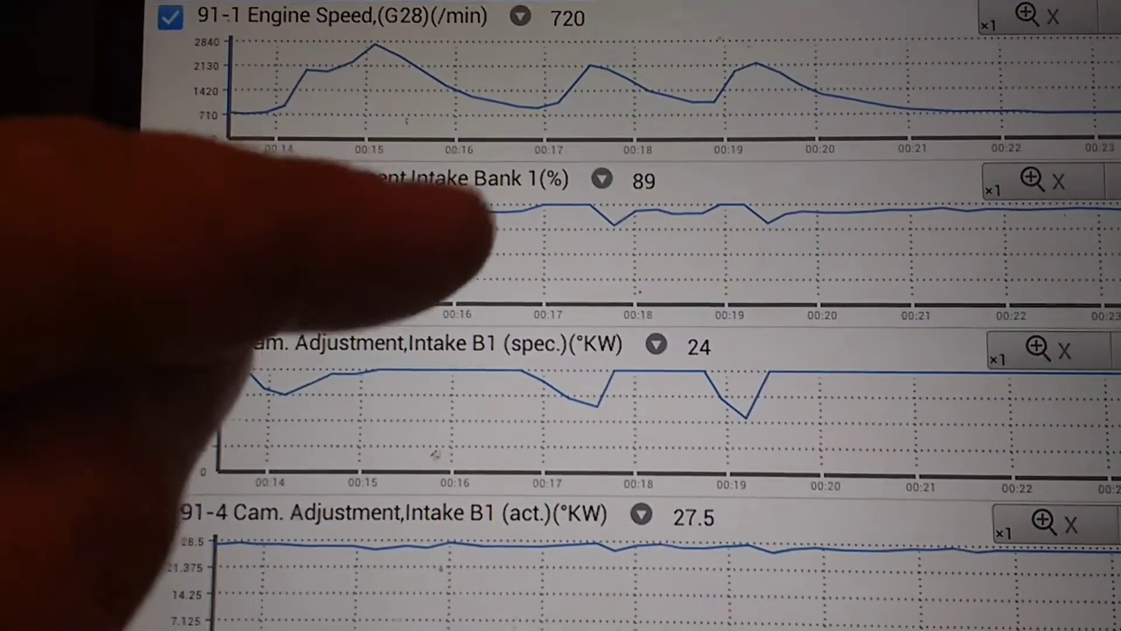
- Scroll to the 91-2, 91-3 and 91-4 intake camshaft adjustment graphs and the playback bar
{"action": "scroll", "scroll_direction": "down", "scroll_amount": 3}
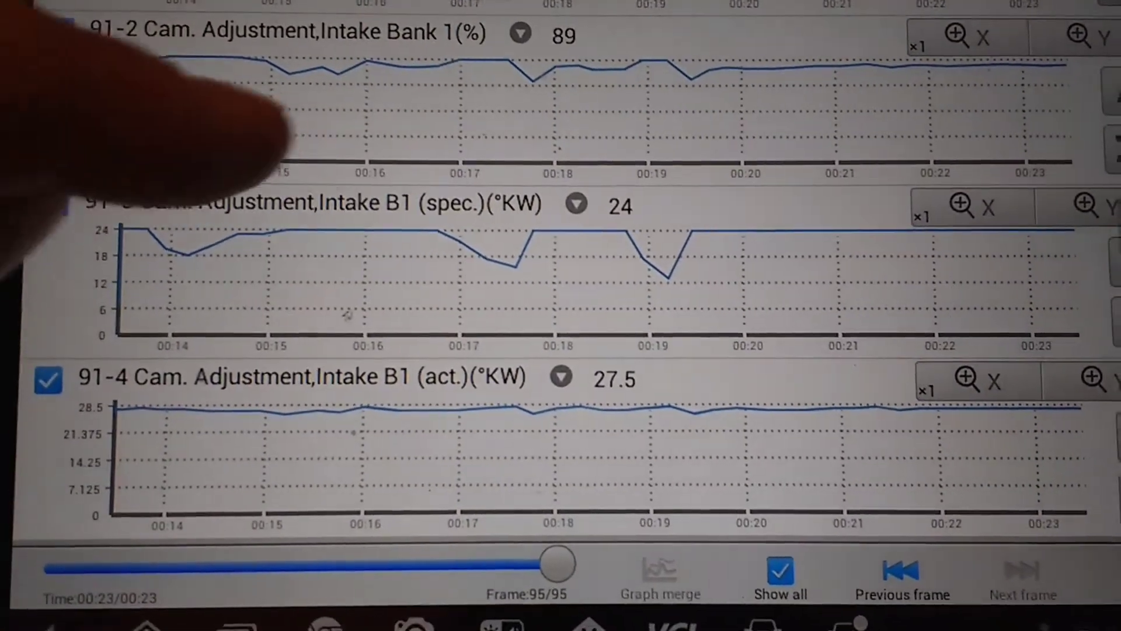
{"action": "left_click", "coordinate": [69, 30]}
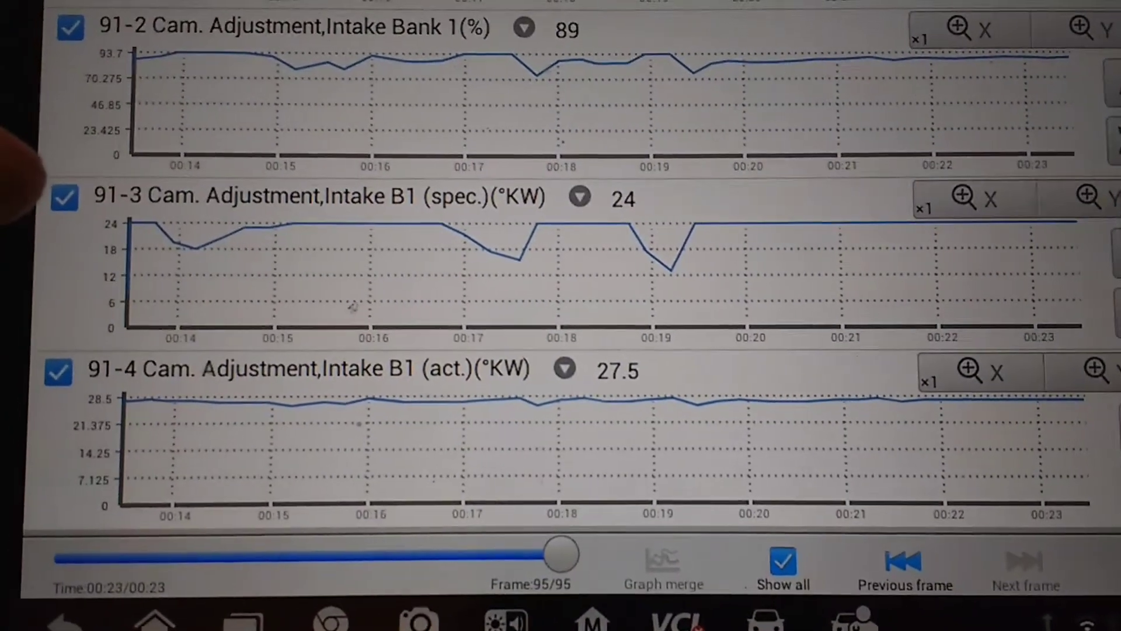